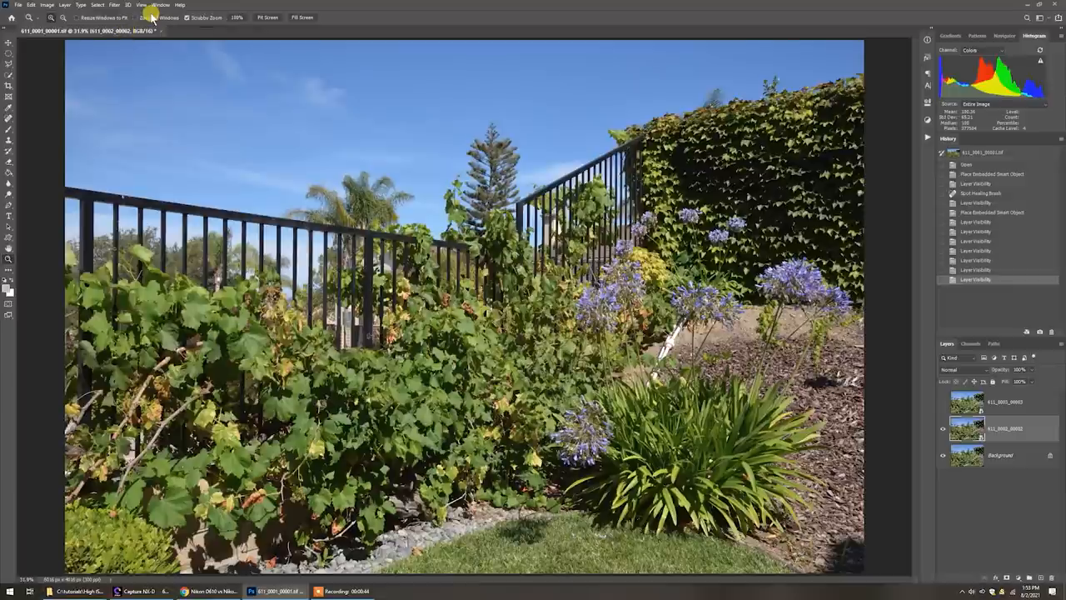
- Launch the Camera Raw Filter on the tree and fence photo layer
left_click(114, 5)
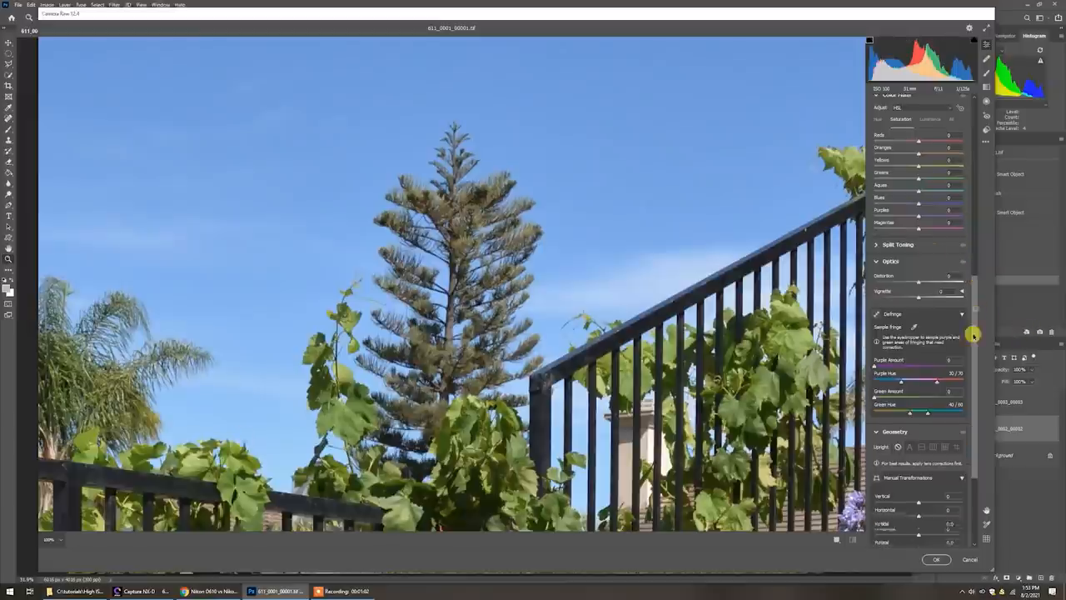
- Raise the Sharpening Amount in the Detail panel and fine-tune it
scroll("down", 3)
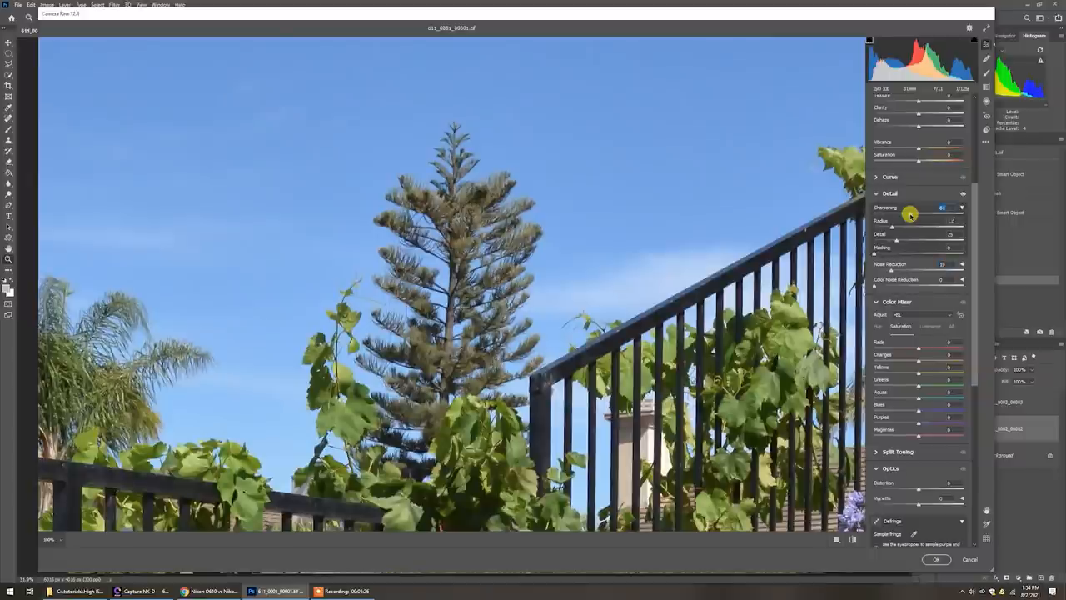
left_click_drag(943, 207, 912, 206)
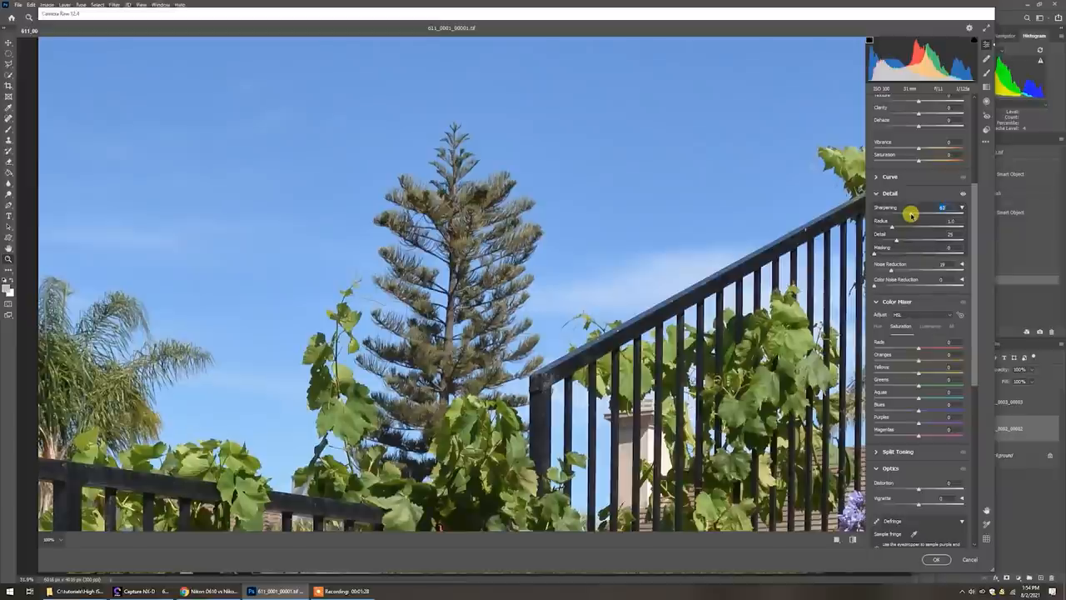
left_click_drag(913, 215, 918, 215)
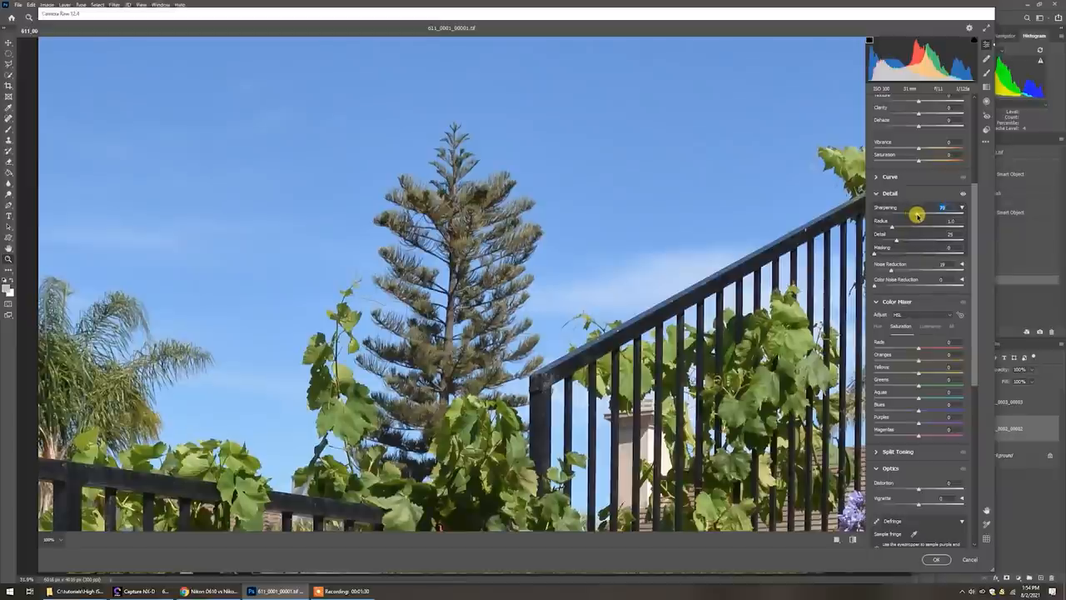
left_click_drag(916, 215, 919, 215)
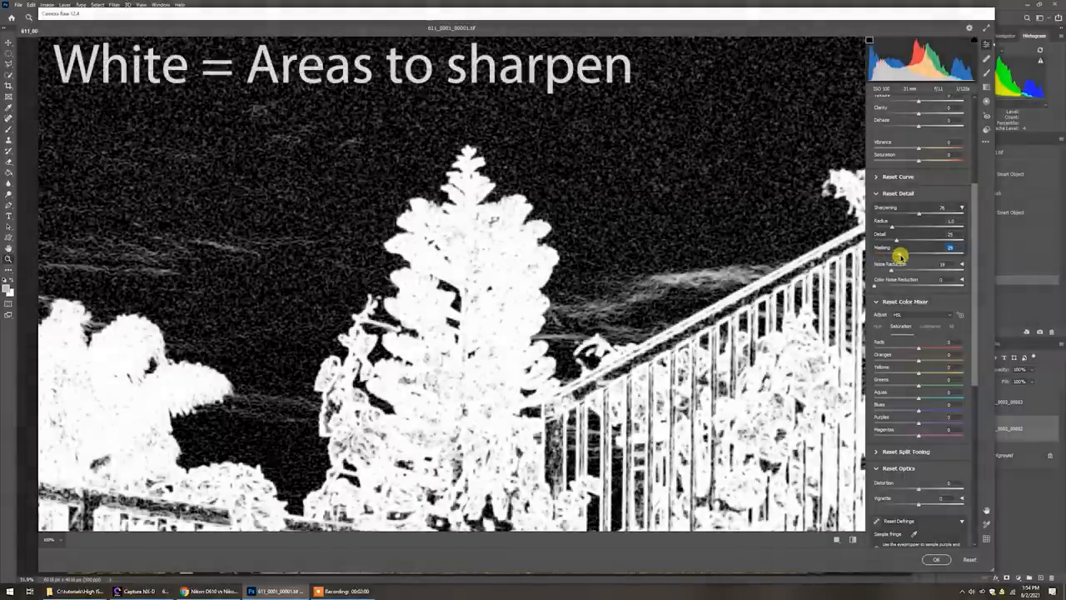
- Raise Masking with the preview until the sky turns black, keeping only tree and fence edges
left_click_drag(903, 257, 920, 257)
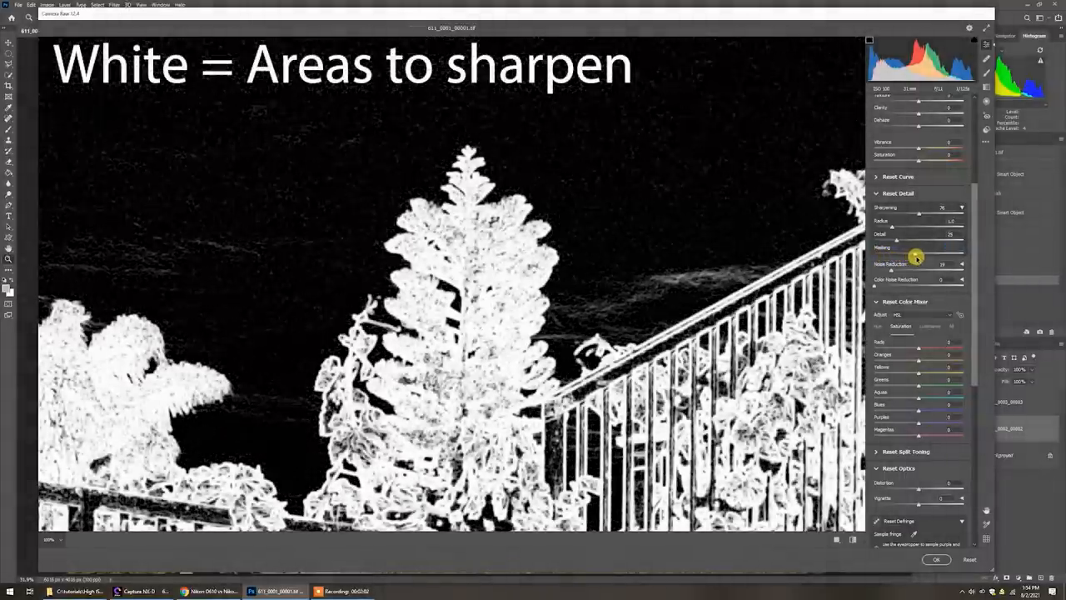
left_click_drag(890, 256, 932, 256)
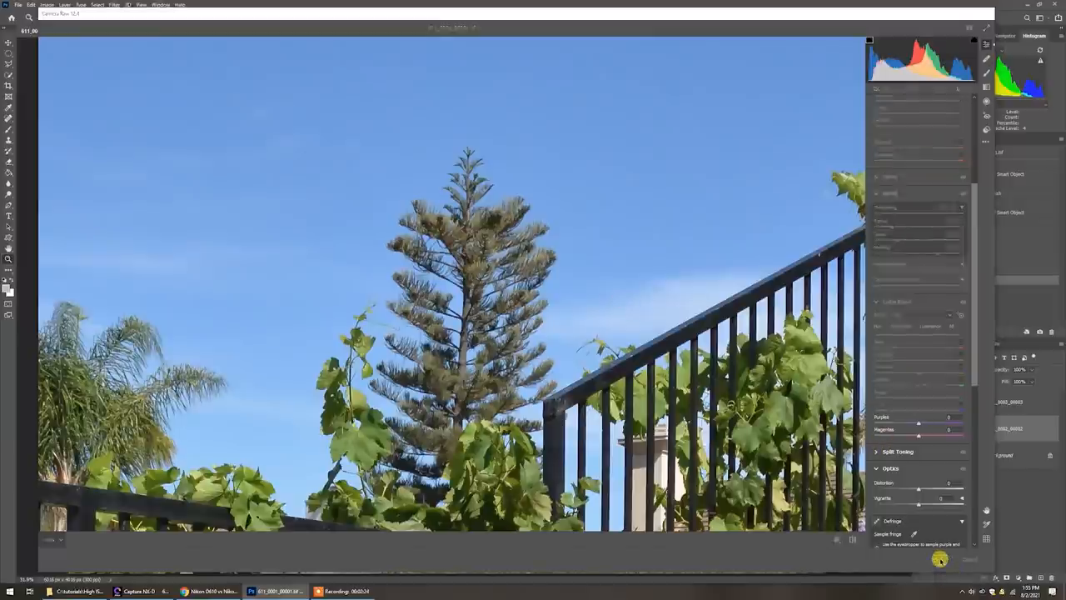
- Confirm with OK so the sharpening applies as a Camera Raw smart filter
left_click(969, 560)
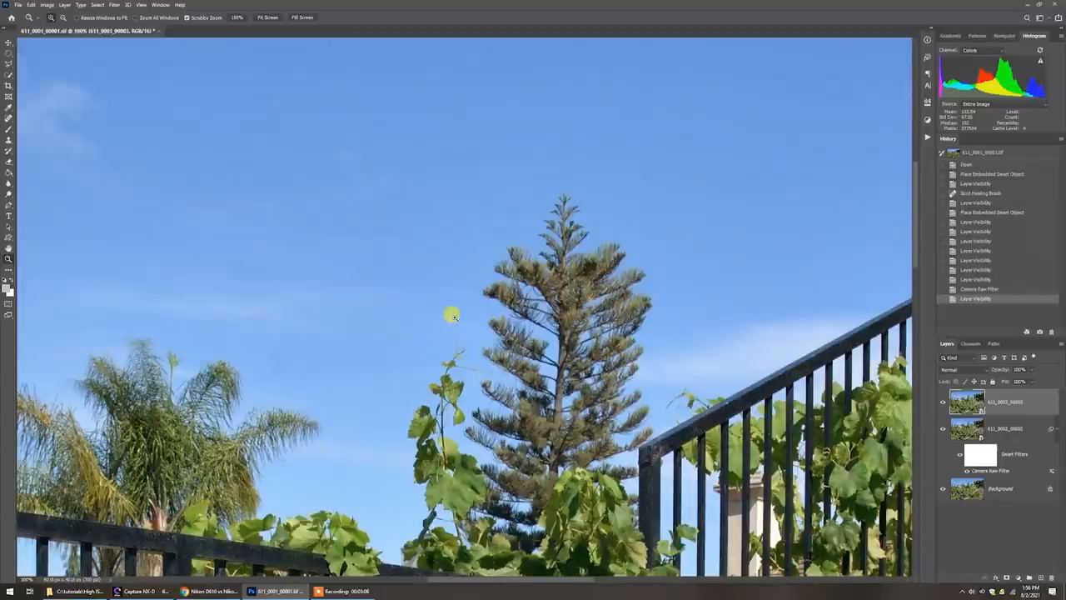
mouse_move(433, 273)
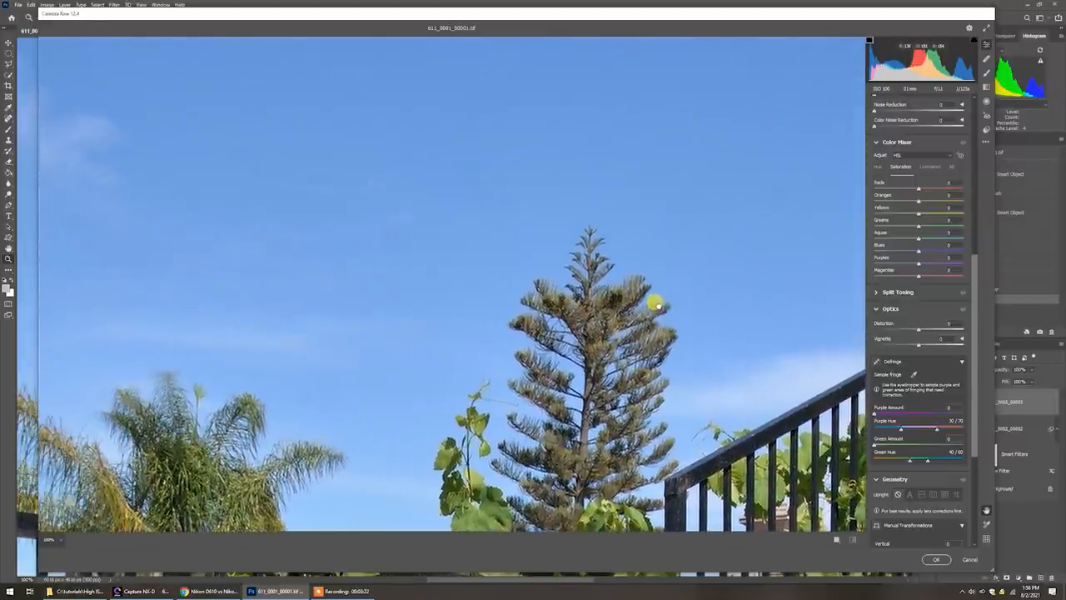
- Pan the Camera Raw preview to the tree and bring the Detail panel into view
left_click_drag(658, 303, 553, 316)
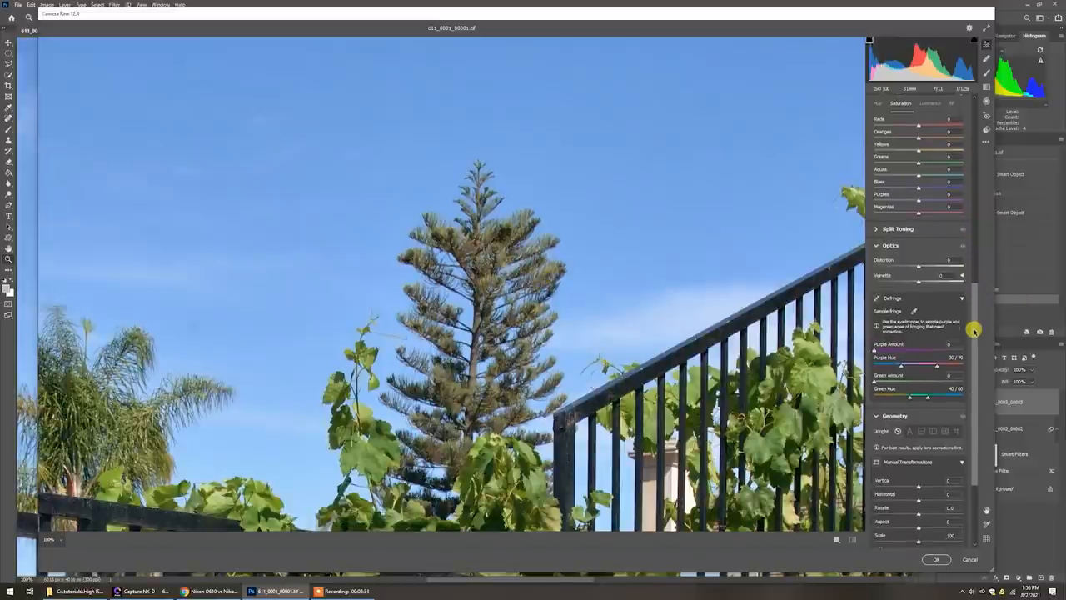
scroll("down", 3)
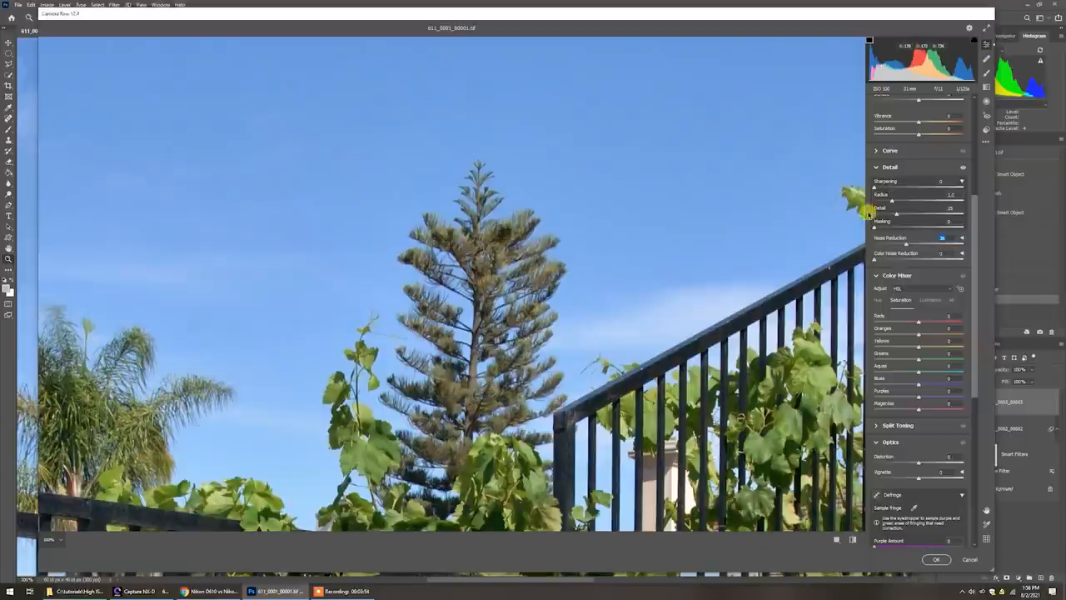
- Adjust the sharpening Radius and raise the Amount for the second photo
left_click_drag(874, 187, 941, 182)
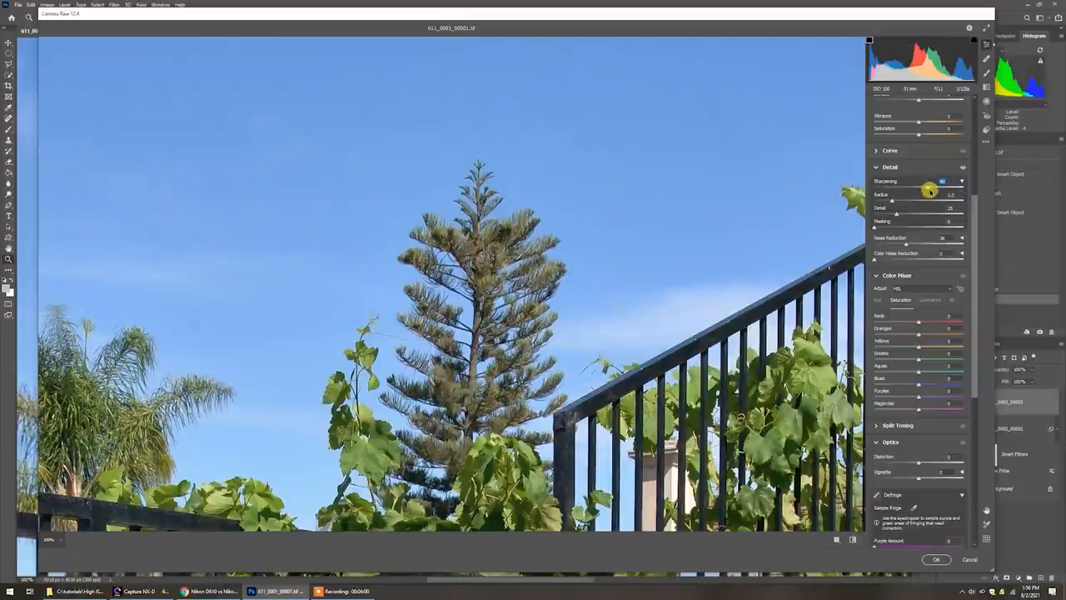
left_click_drag(929, 190, 923, 190)
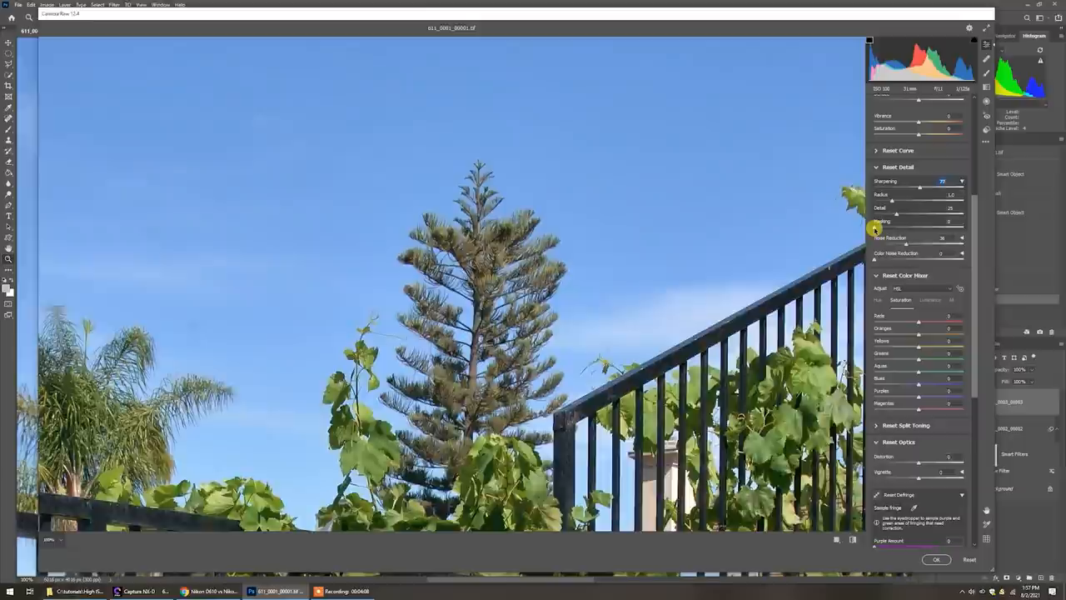
- Raise Masking to protect the smooth sky, then confirm with OK to apply the filter
left_click_drag(876, 229, 926, 230)
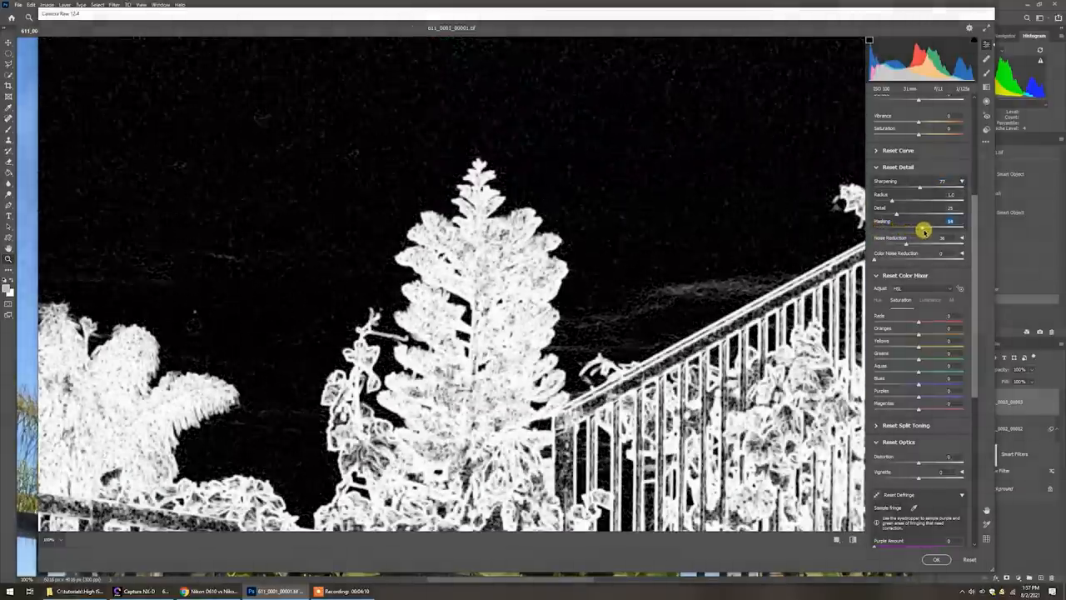
left_click_drag(924, 230, 949, 233)
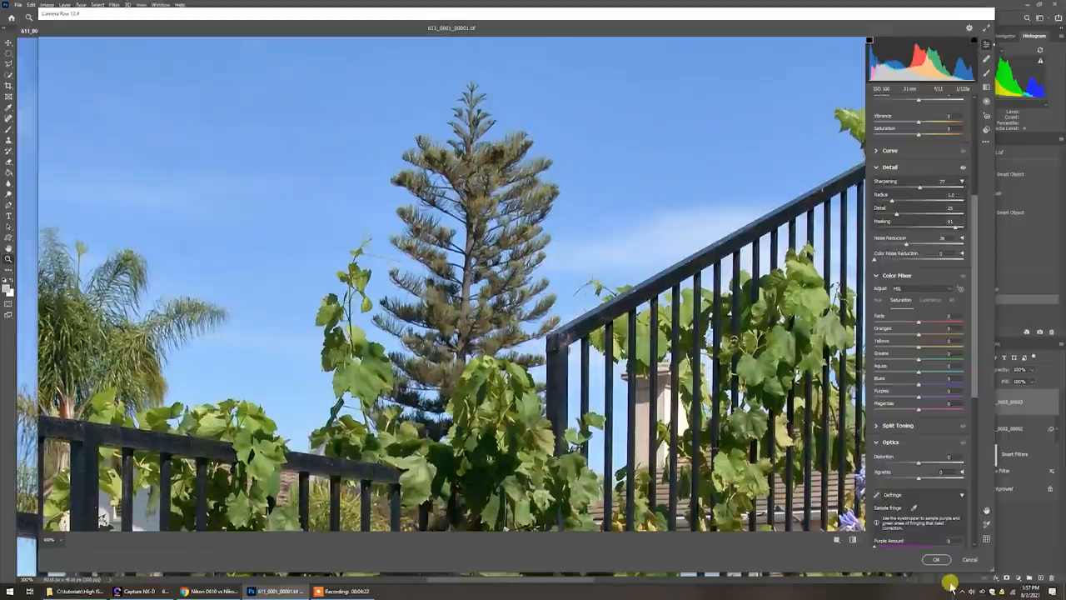
left_click(936, 559)
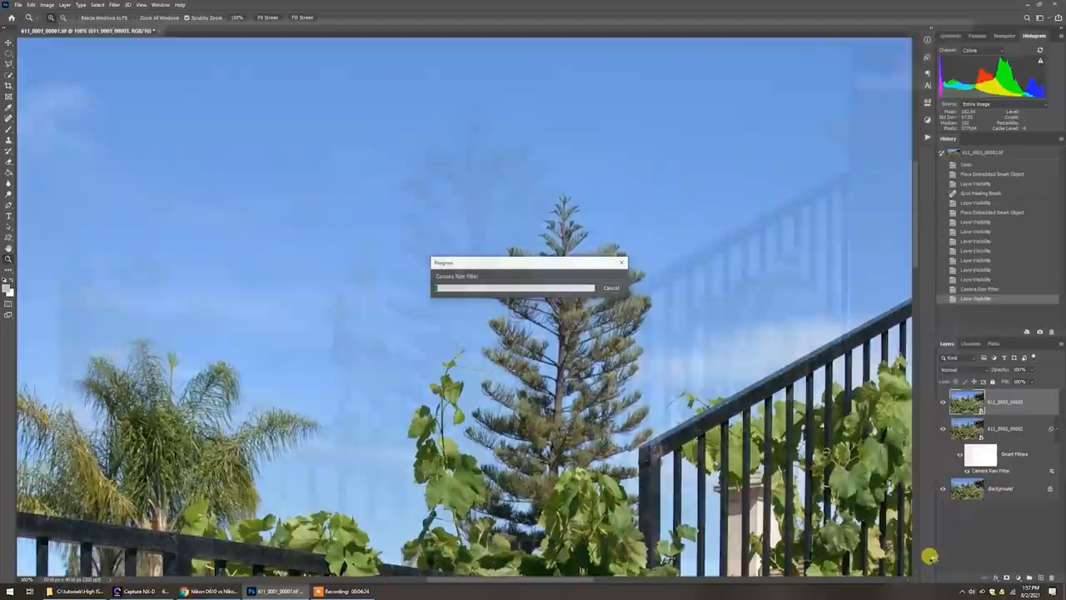